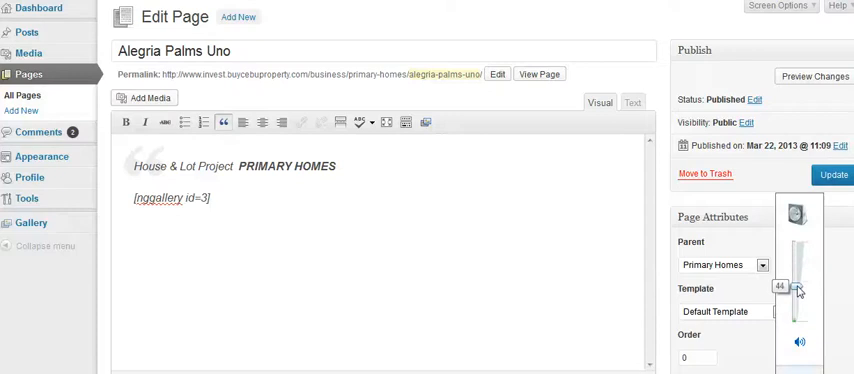
- Note the Brookfield gallery's ID 4, then open the BROOKFIELD page in the editor
left_click_drag(790, 289, 790, 295)
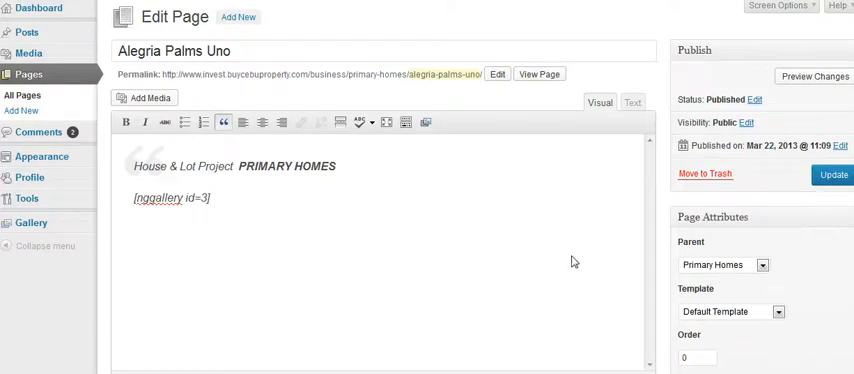
triple_click(170, 197)
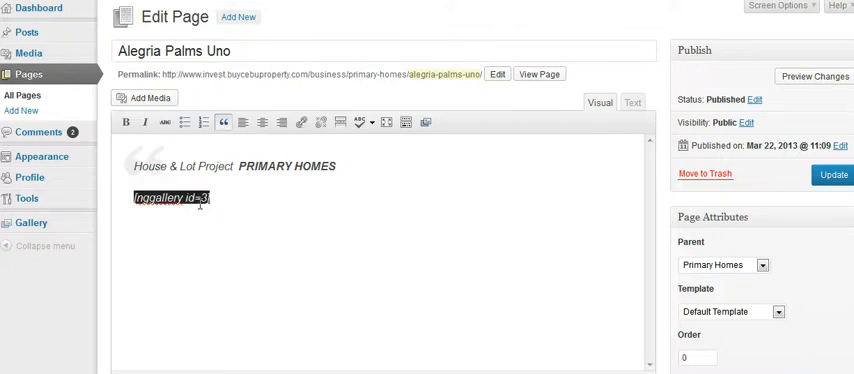
left_click(31, 223)
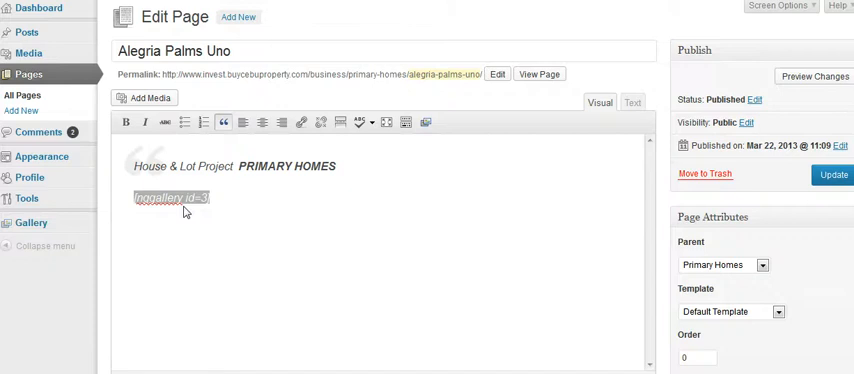
left_click(31, 186)
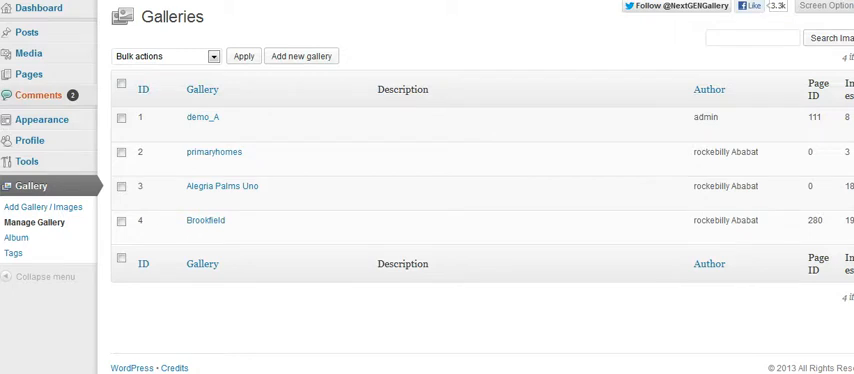
mouse_move(28, 74)
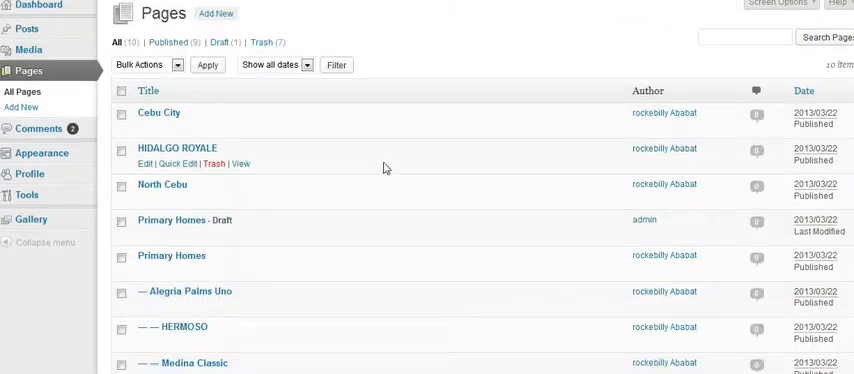
scroll("down", 3)
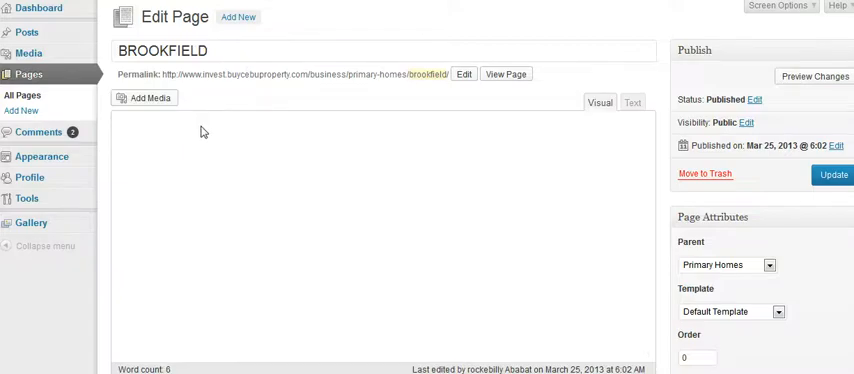
- In Text view, add <br> tags and an [nggallery] shortcode after the PRIMARY HOMES quote
left_click(223, 122)
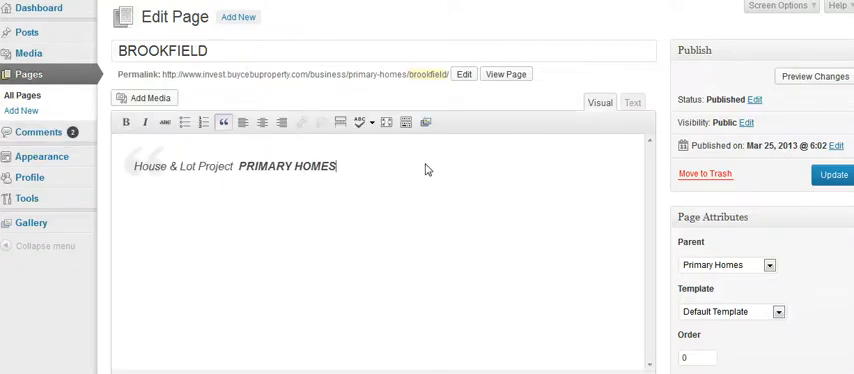
left_click(632, 103)
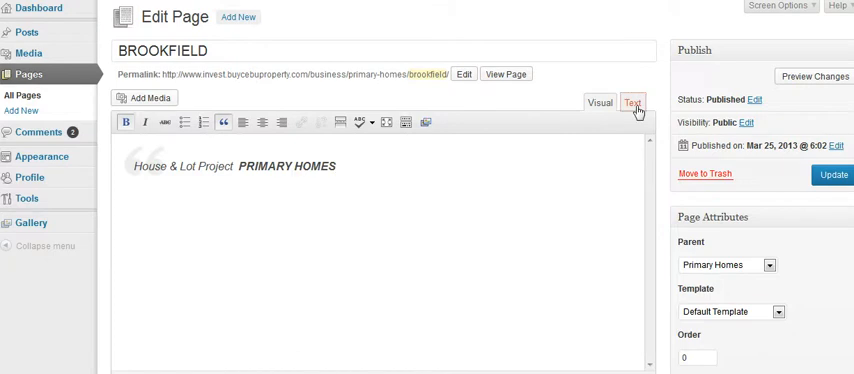
left_click(632, 102)
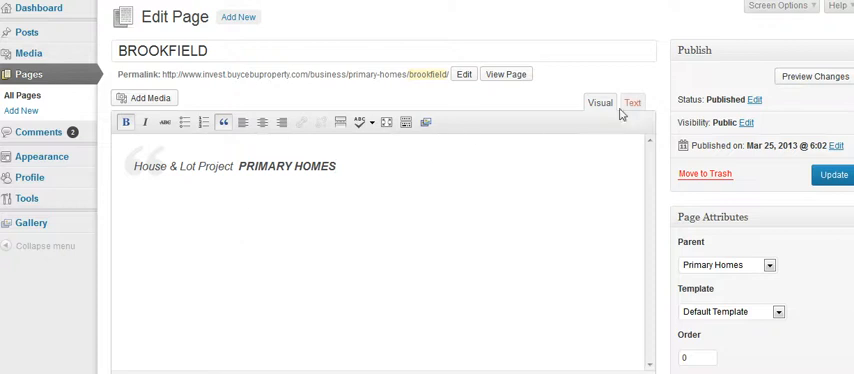
left_click(632, 103)
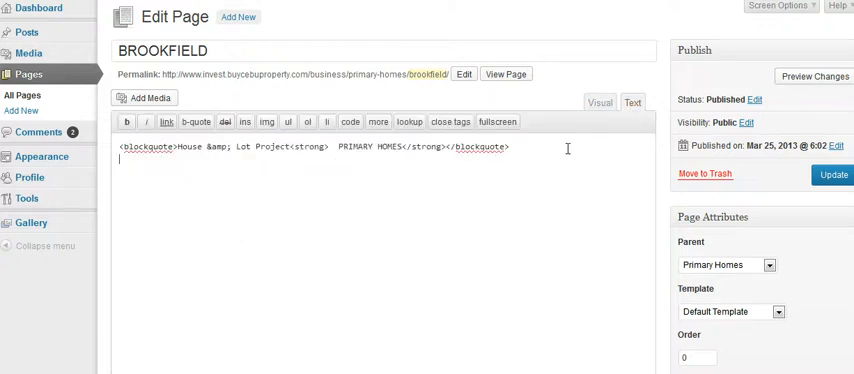
type("<")
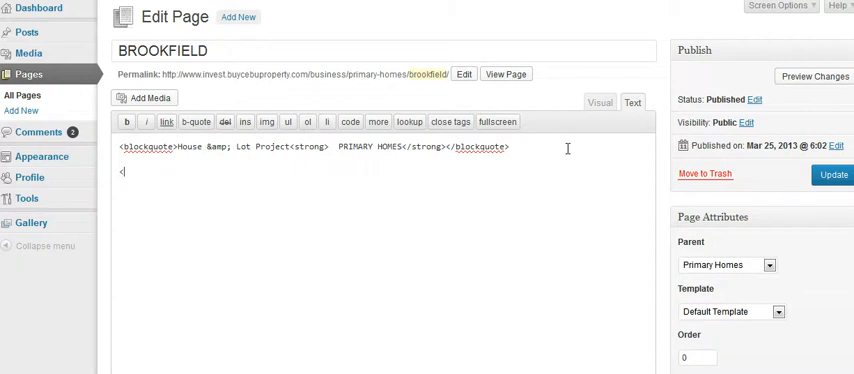
type("br>")
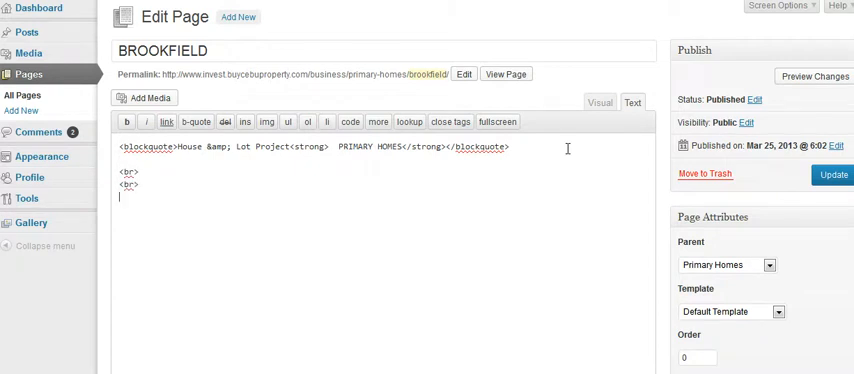
type("[nggallery id=3]")
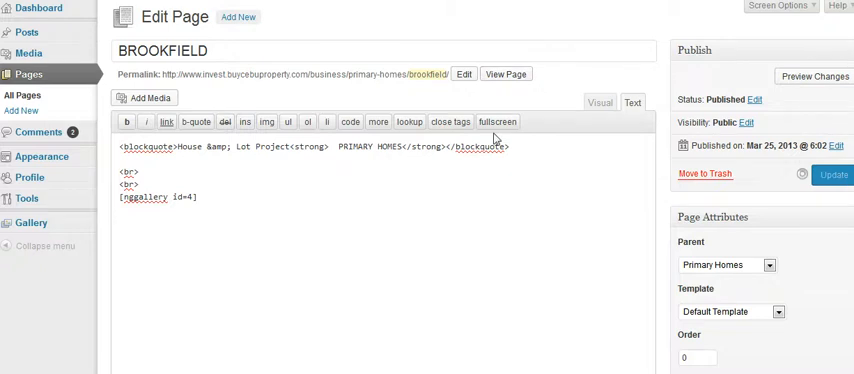
- Update the Brookfield page from the Publish box
left_click(832, 174)
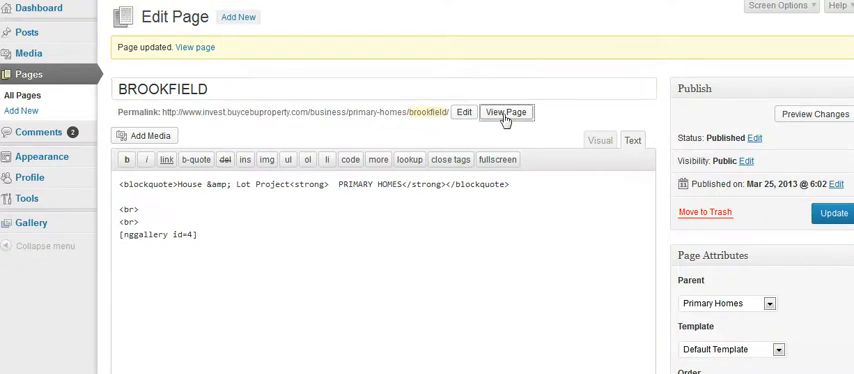
mouse_move(536, 132)
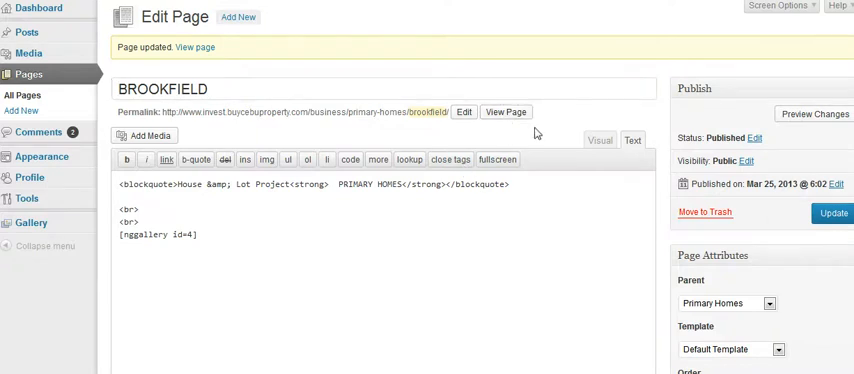
mouse_move(592, 127)
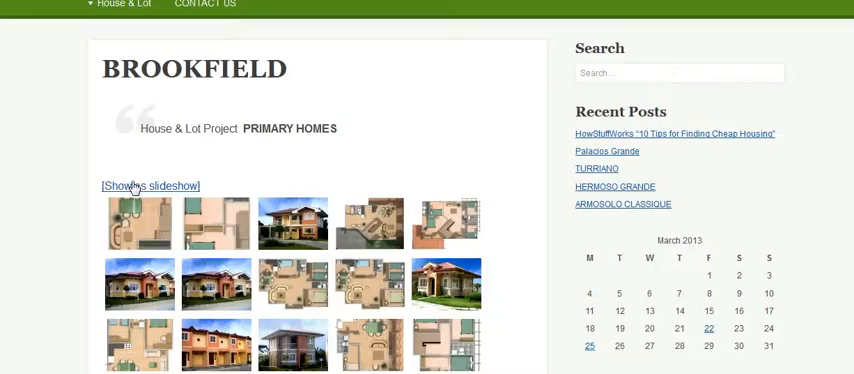
- Open a Brookfield gallery thumbnail and step through several photos in the lightbox
scroll("down", 3)
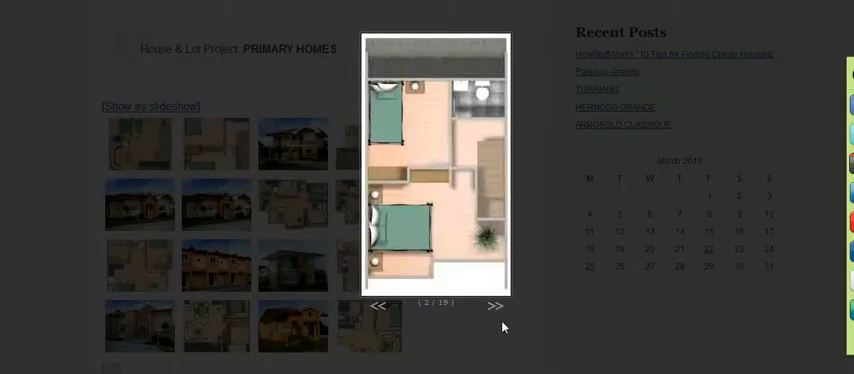
left_click(492, 305)
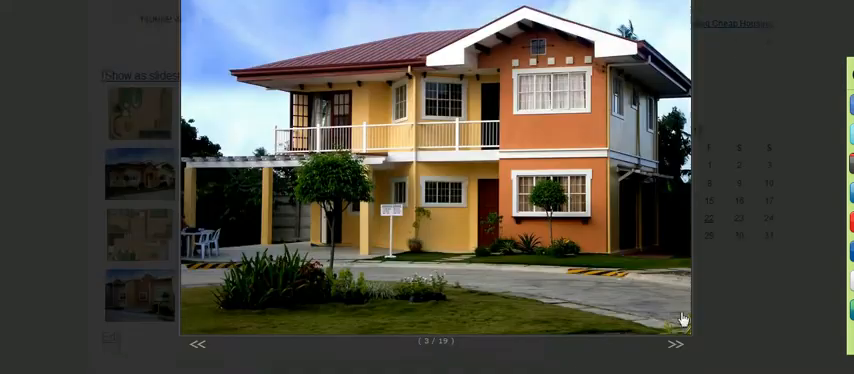
left_click(676, 345)
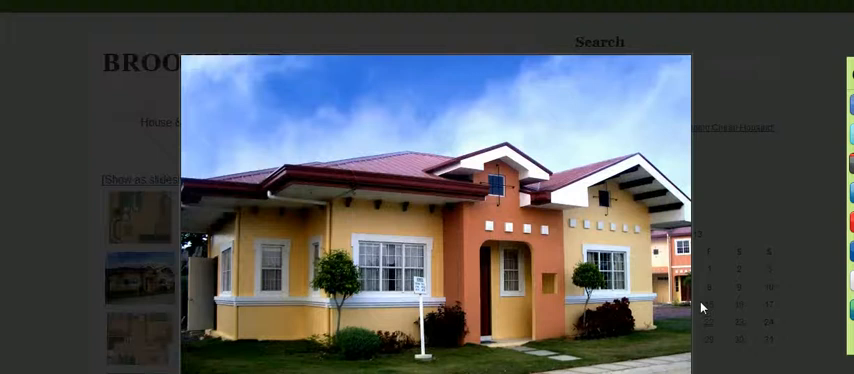
left_click(603, 307)
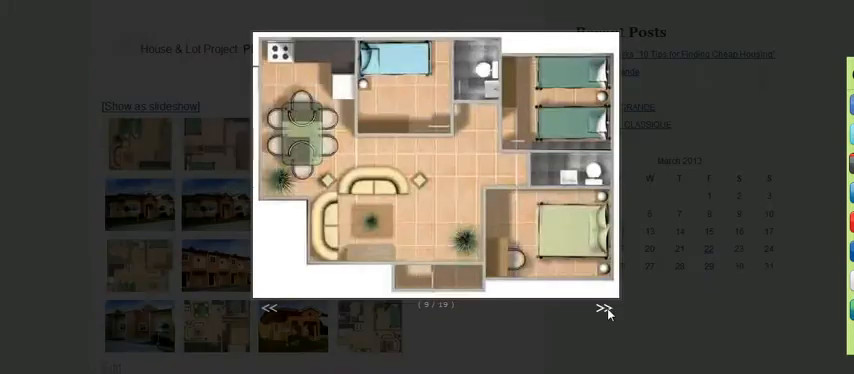
left_click(602, 308)
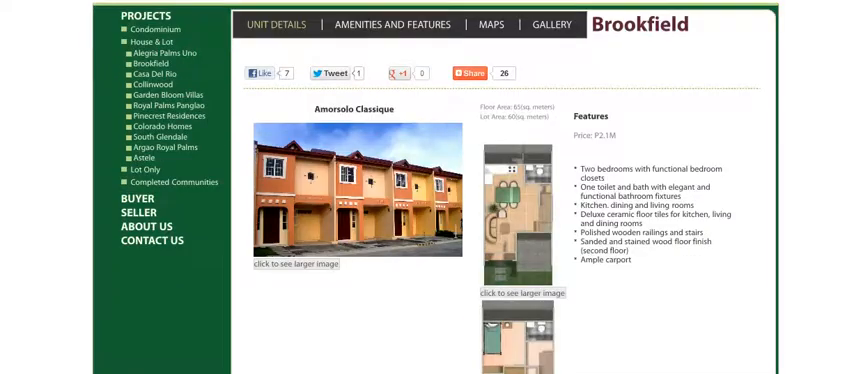
- Scroll the Primary Homes Brookfield unit page through its photo, floor plans and features
scroll("down", 3)
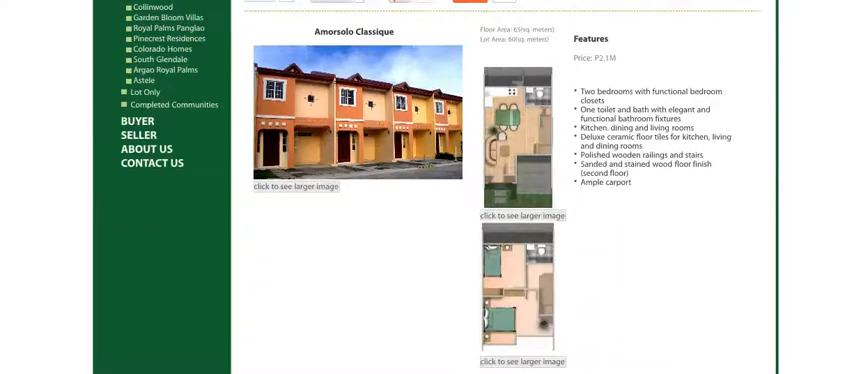
scroll("down", 3)
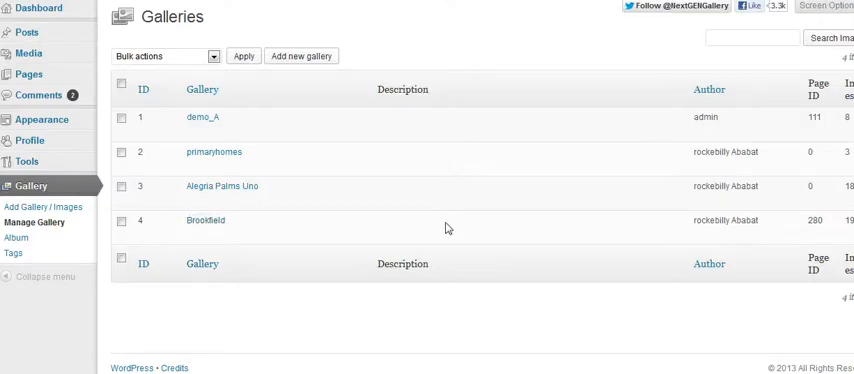
- Open the Brookfield gallery from Manage Gallery and scroll through its settings
left_click(205, 221)
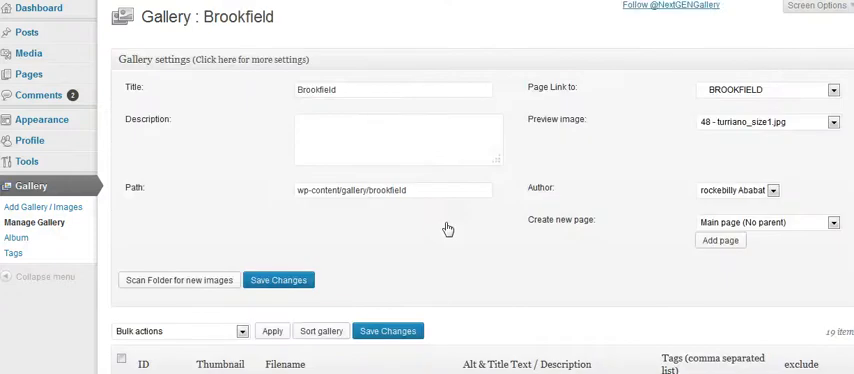
scroll("down", 3)
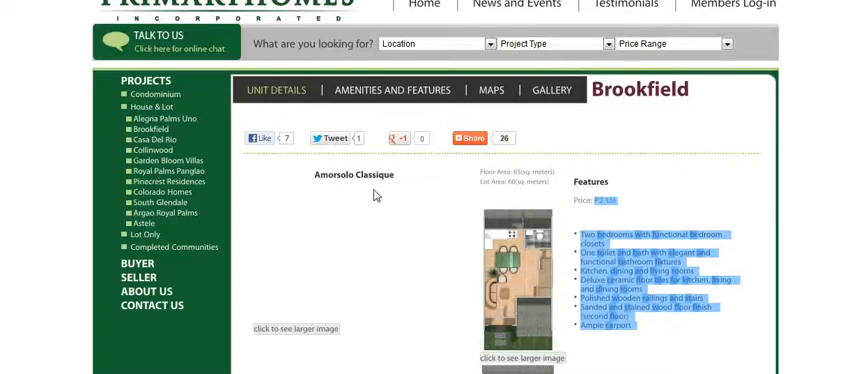
- Scroll the Brookfield Unit Details page to view its photo and floor plans
scroll("down", 3)
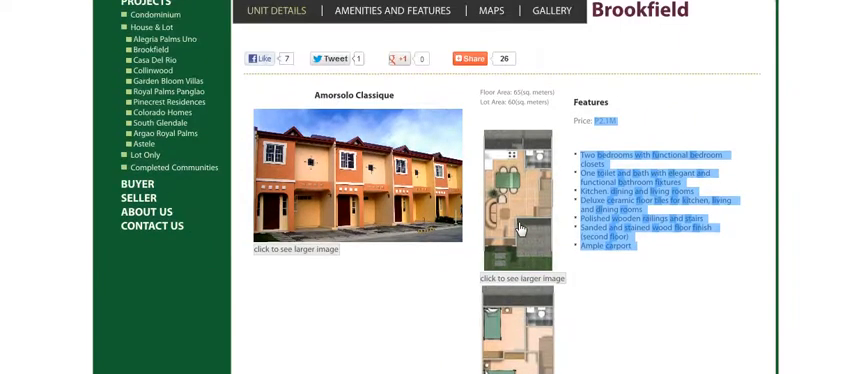
mouse_move(344, 198)
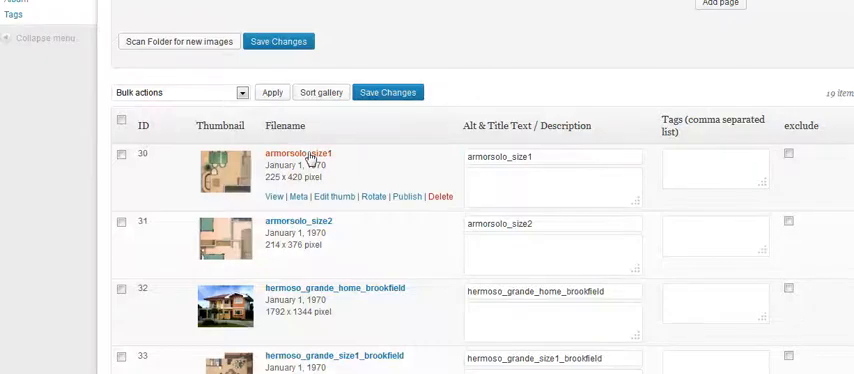
mouse_move(360, 186)
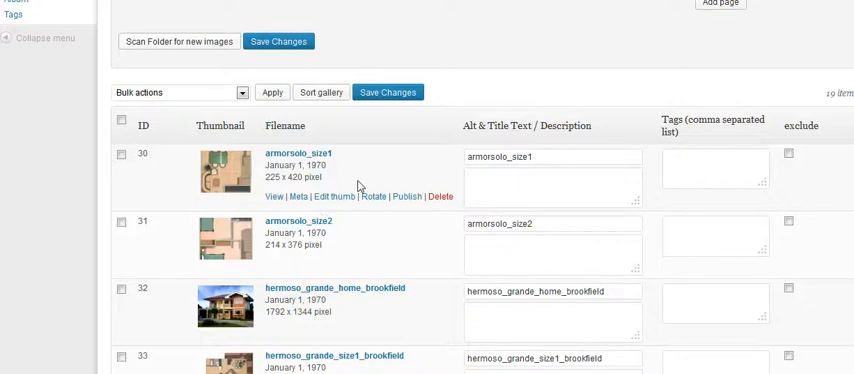
- Scroll the Brookfield image table to read IDs, such as armorsolo_size1 at 30
scroll("down", 3)
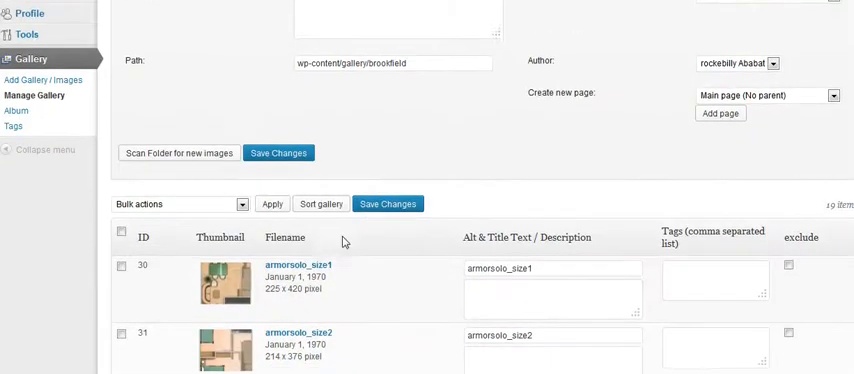
scroll("down", 3)
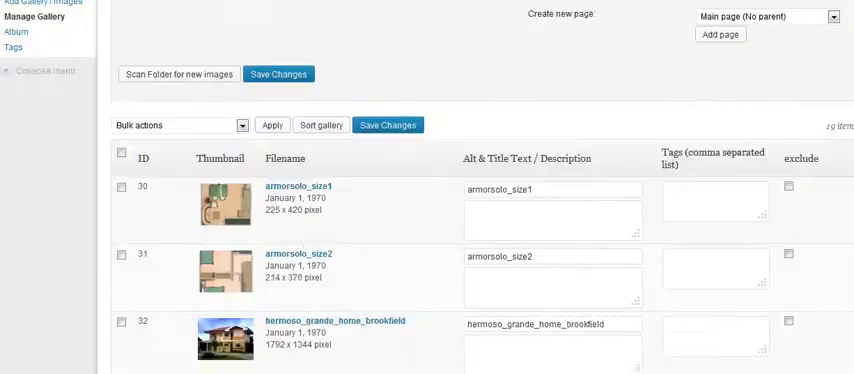
scroll("down", 3)
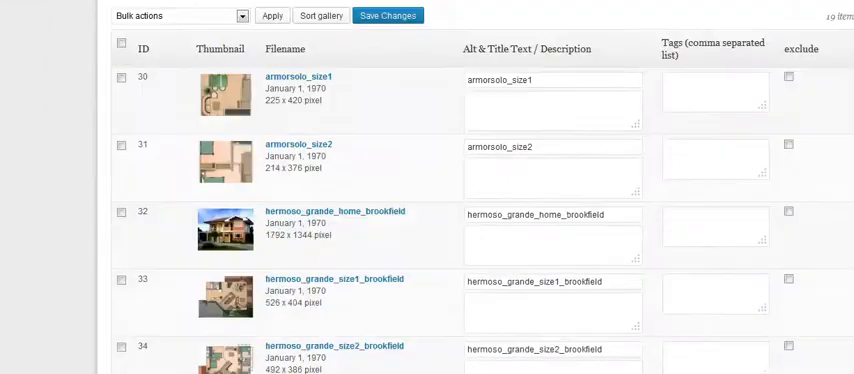
scroll("down", 3)
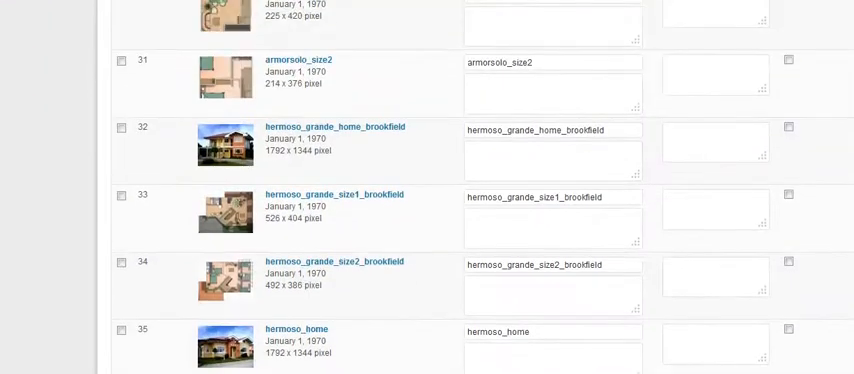
scroll("down", 3)
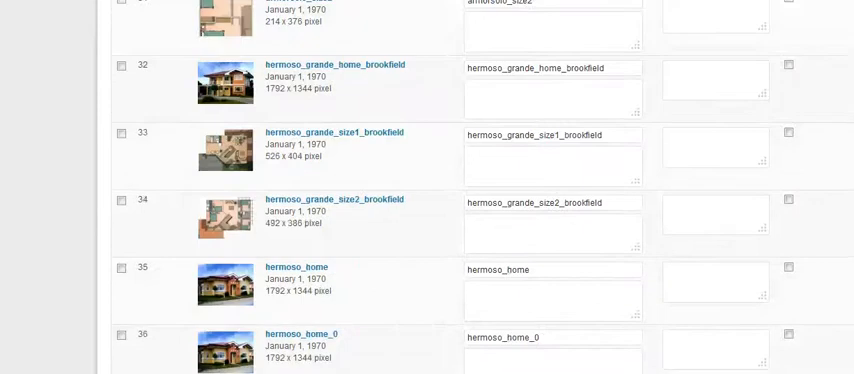
scroll("down", 3)
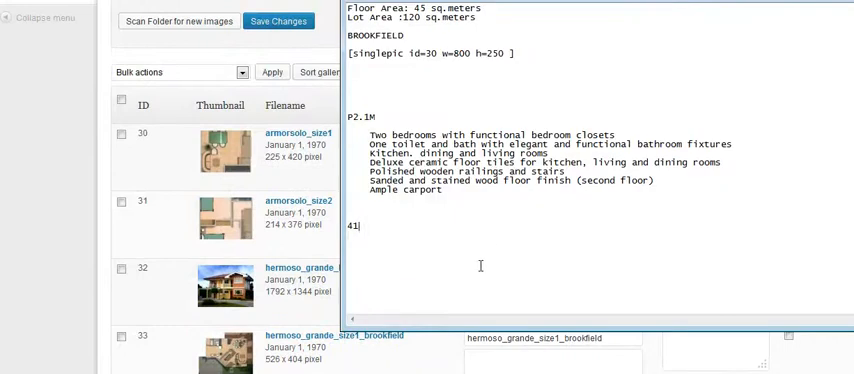
- Type image IDs 30 and 31 on new lines under 41 in Notepad
type("30")
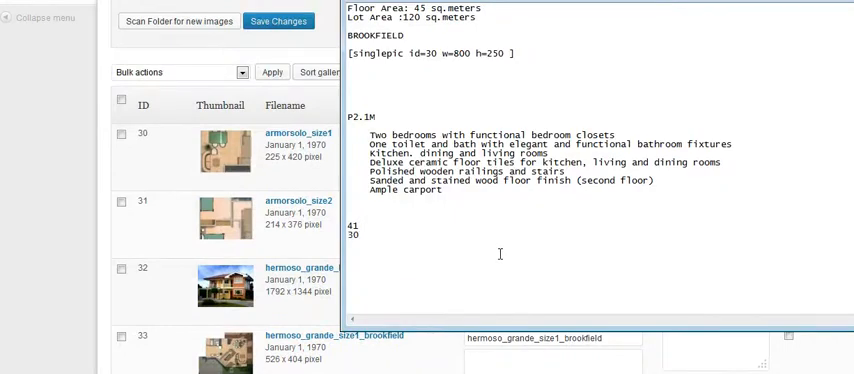
type("31")
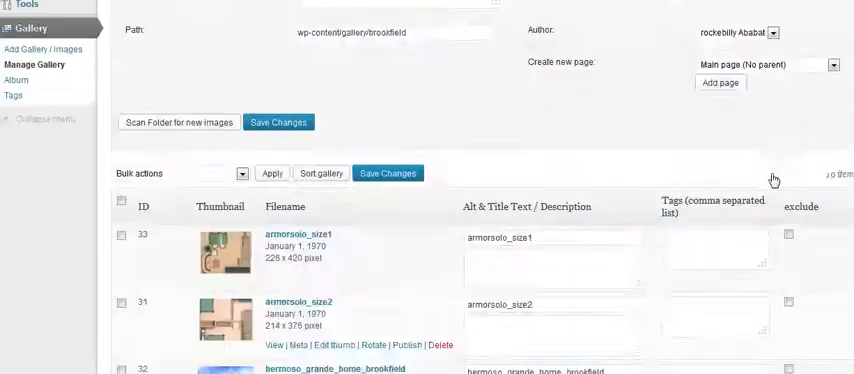
- Scroll to the image table showing armorsolo_size1 (ID 30) and armorsolo_size2 (ID 31)
scroll("down", 3)
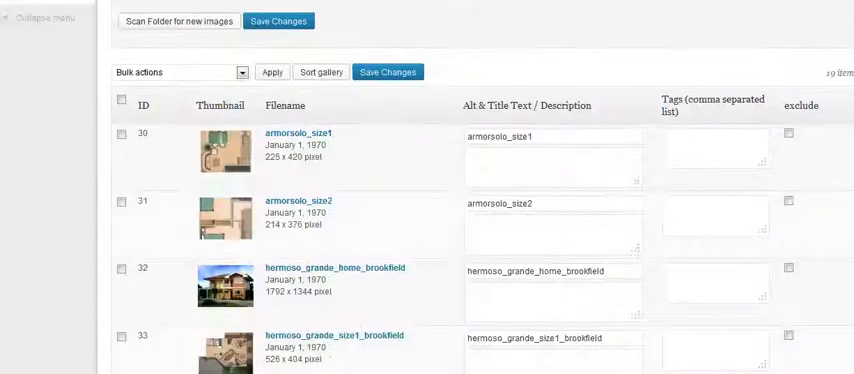